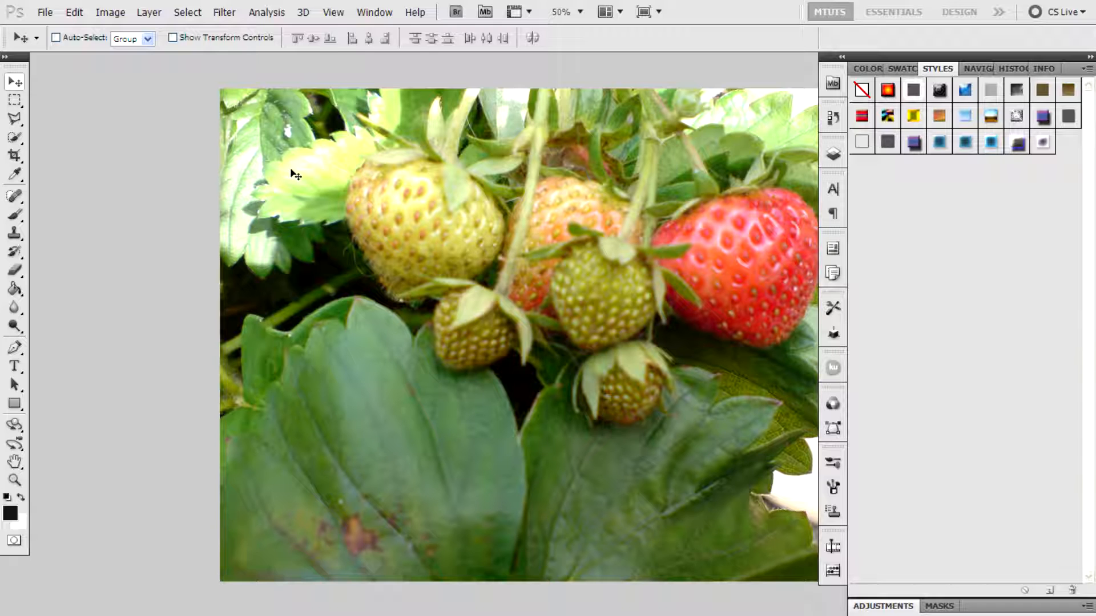
Step: Invert the strawberry photo's colours with Ctrl+I to produce a colour negative
key("Ctrl+I")
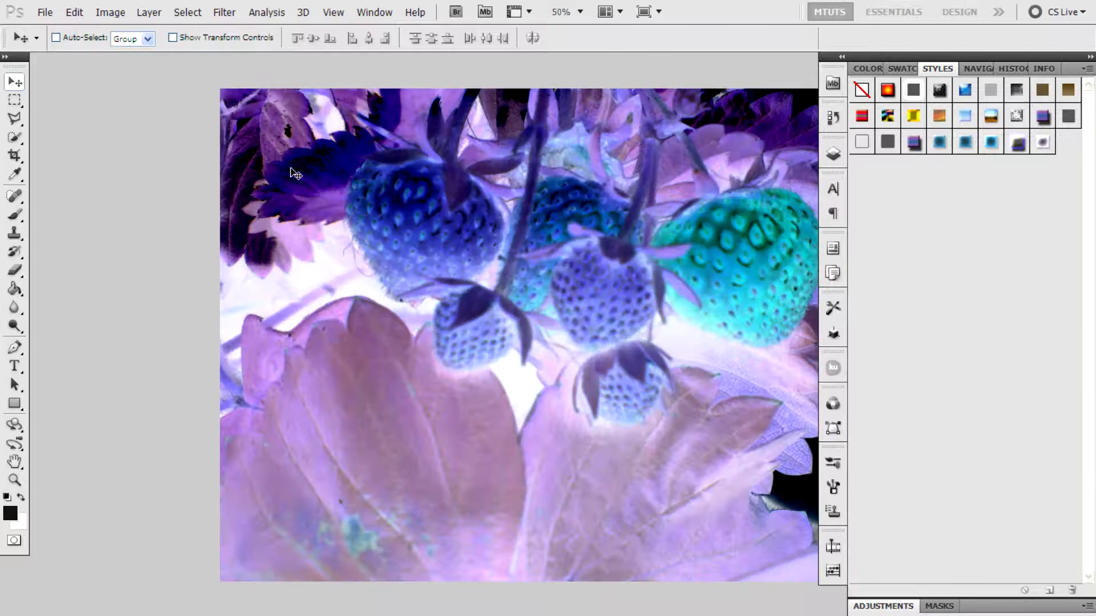
key("Ctrl+I")
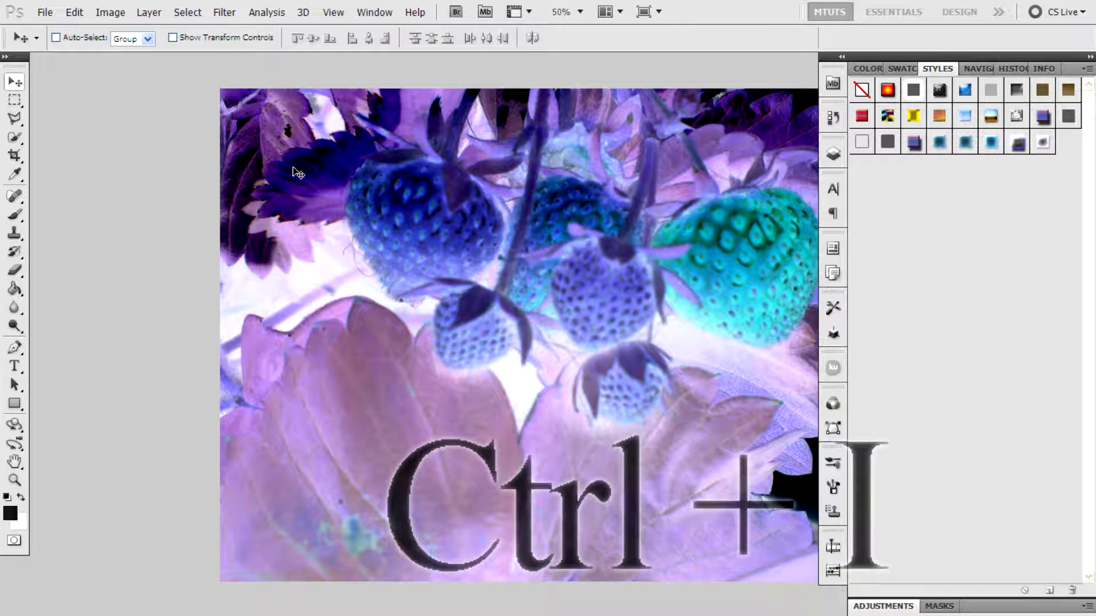
left_click(109, 11)
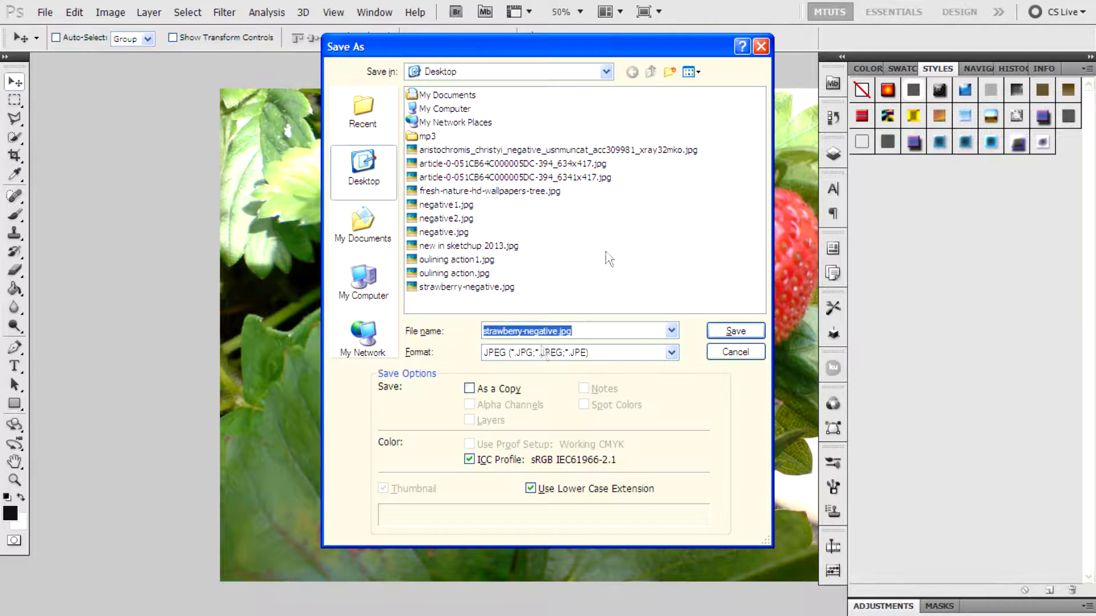
Step: Save as strawberry-negative.jpg on the Desktop, replacing the old file and accepting JPEG quality
left_click(734, 331)
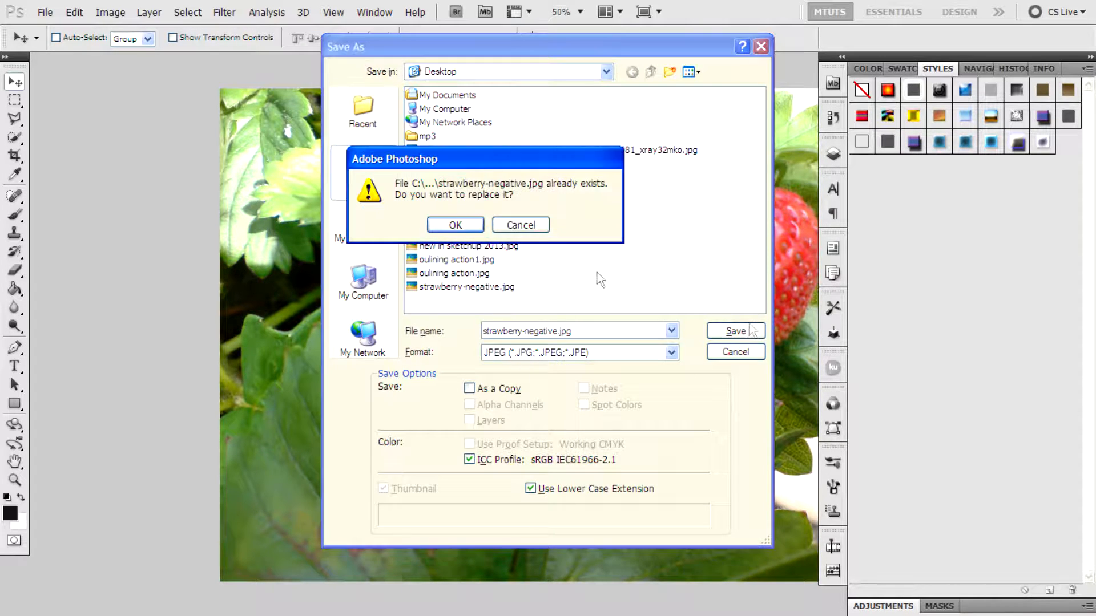
left_click(455, 225)
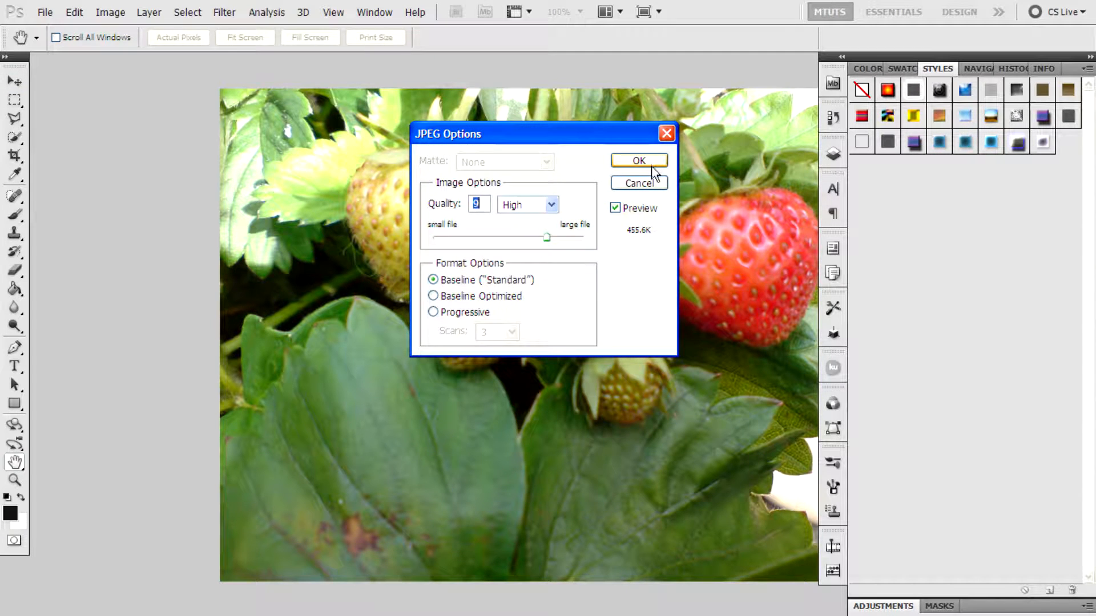
left_click(639, 159)
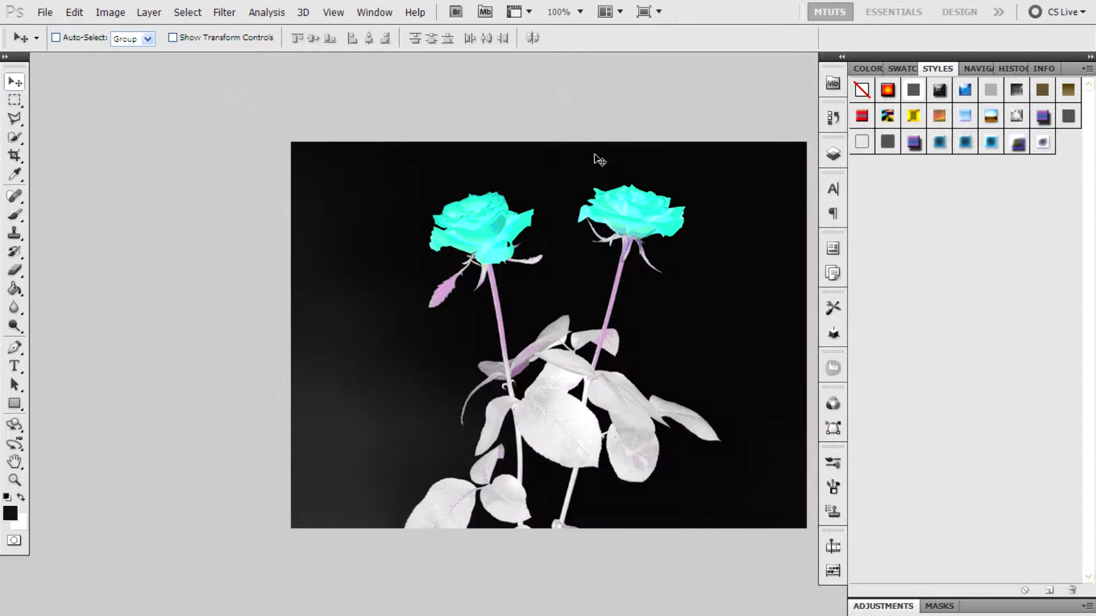
Step: Bring up the Image menu's Adjustments commands for the inverted rose photo
left_click(110, 12)
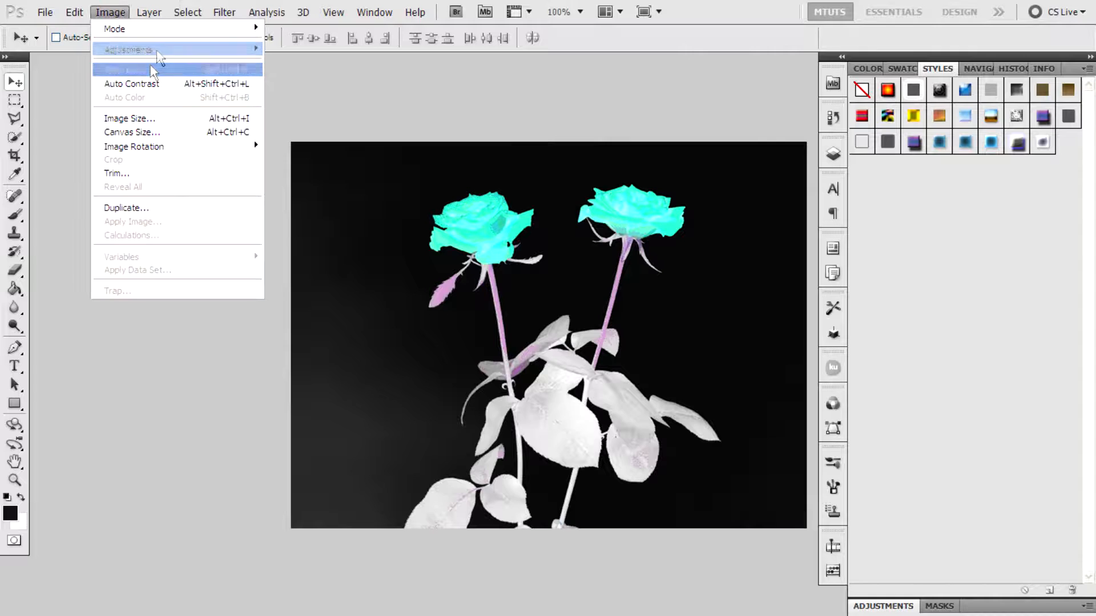